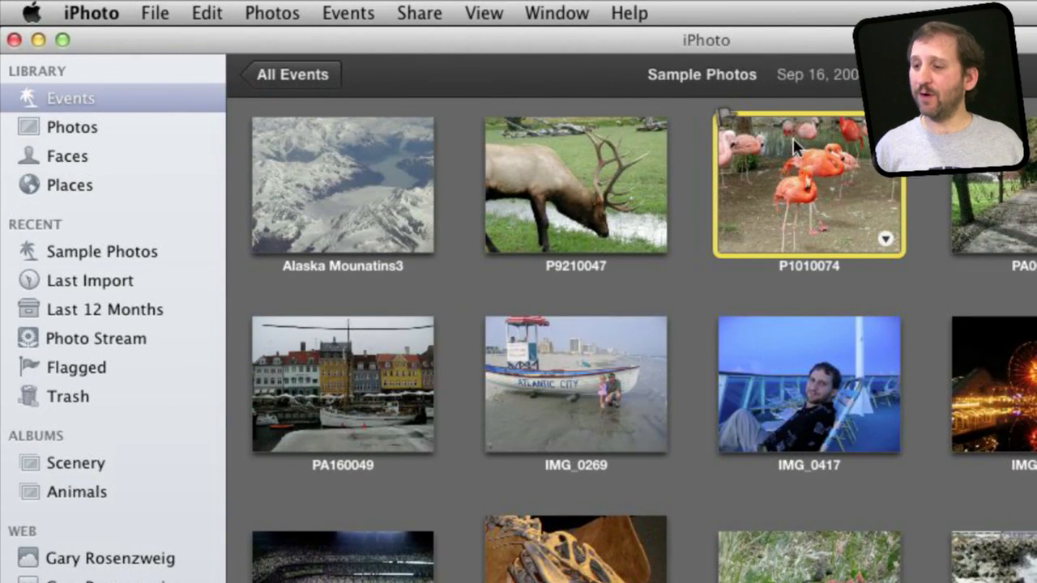
Step: Open the iPhoto export settings for the flamingo photo P1010074
{"action": "left_click", "coordinate": [155, 13]}
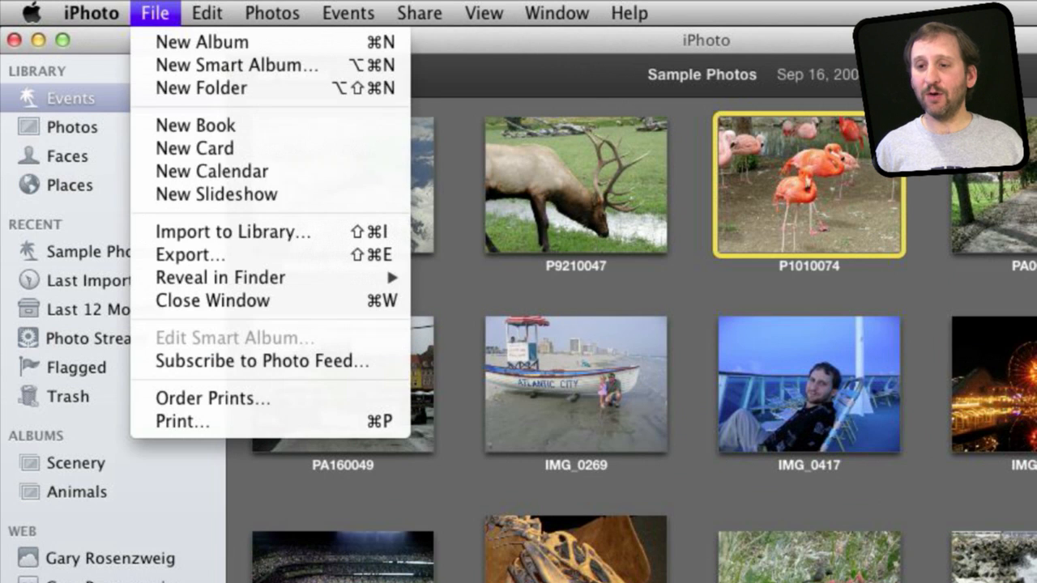
{"action": "left_click", "coordinate": [190, 254]}
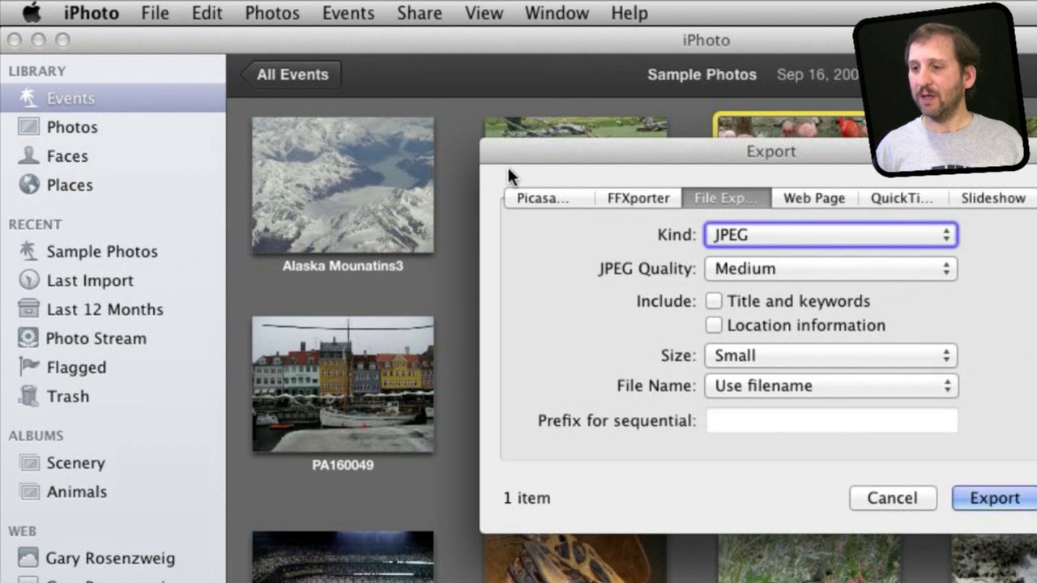
{"action": "mouse_move", "coordinate": [778, 201]}
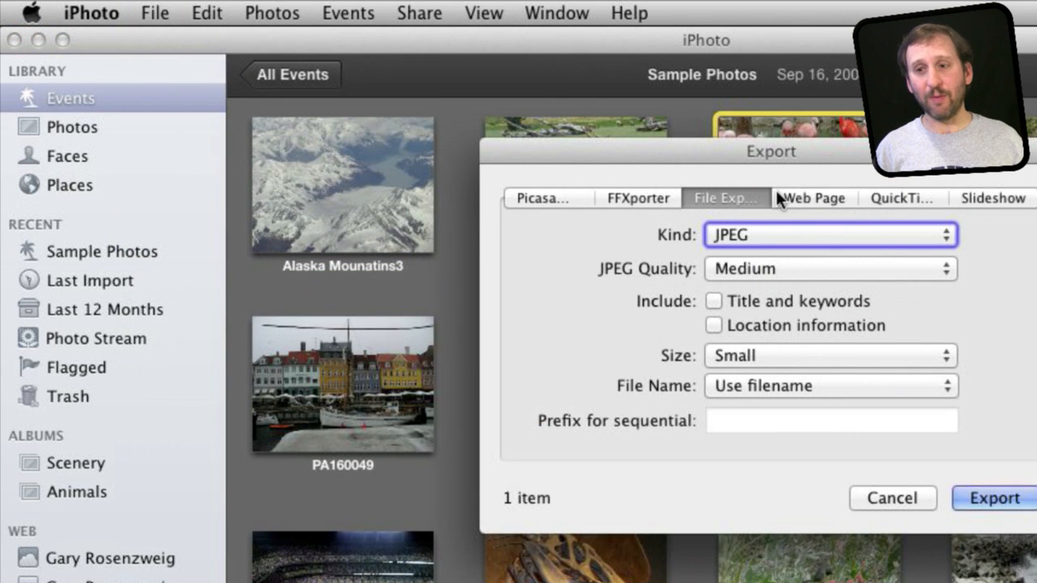
{"action": "mouse_move", "coordinate": [710, 211]}
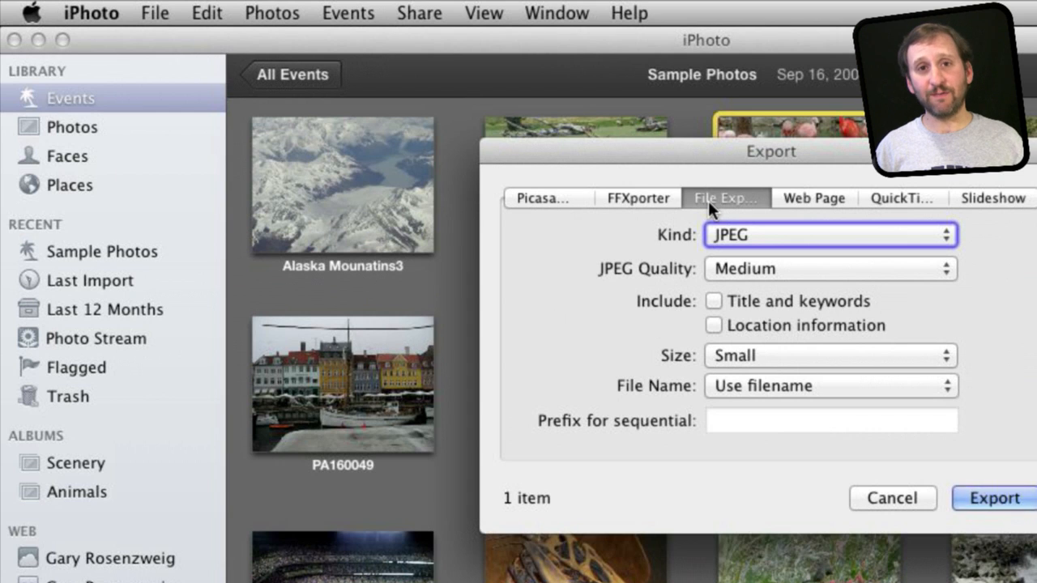
Step: Keep the export Kind as JPEG and set JPEG Quality to Low (smallest size)
{"action": "left_click", "coordinate": [830, 234]}
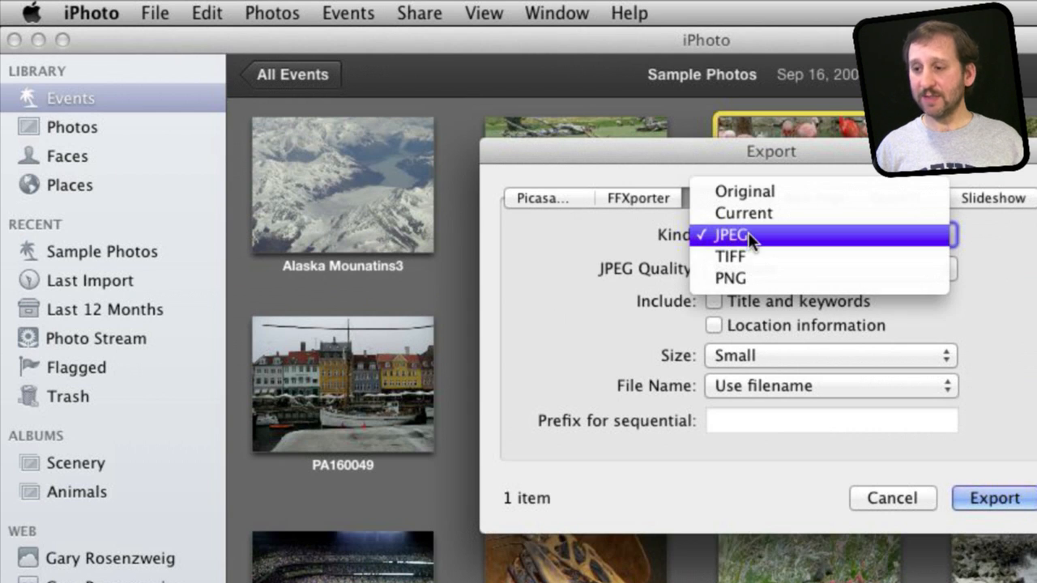
{"action": "left_click", "coordinate": [736, 235]}
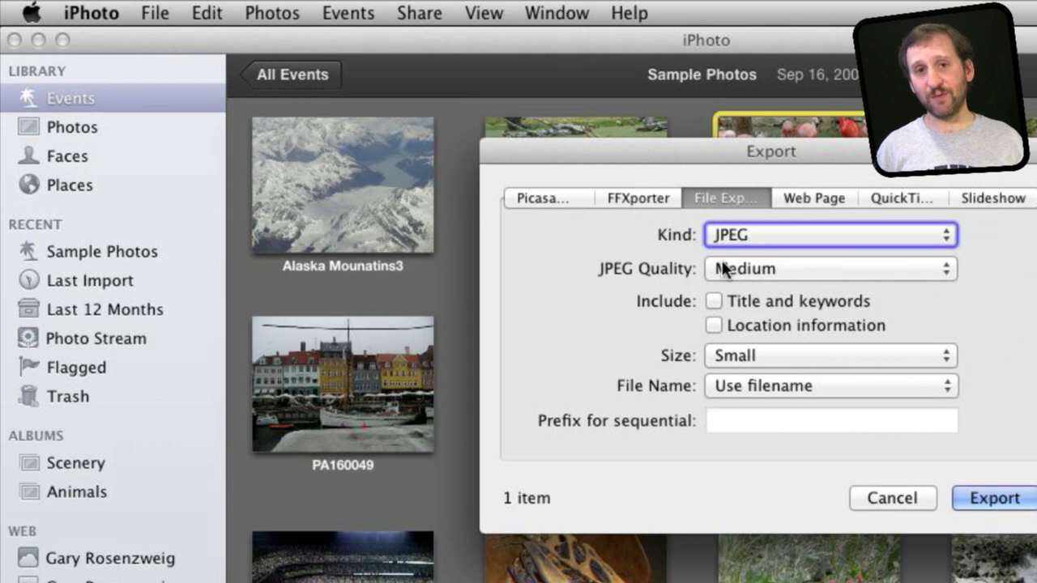
{"action": "mouse_move", "coordinate": [767, 276]}
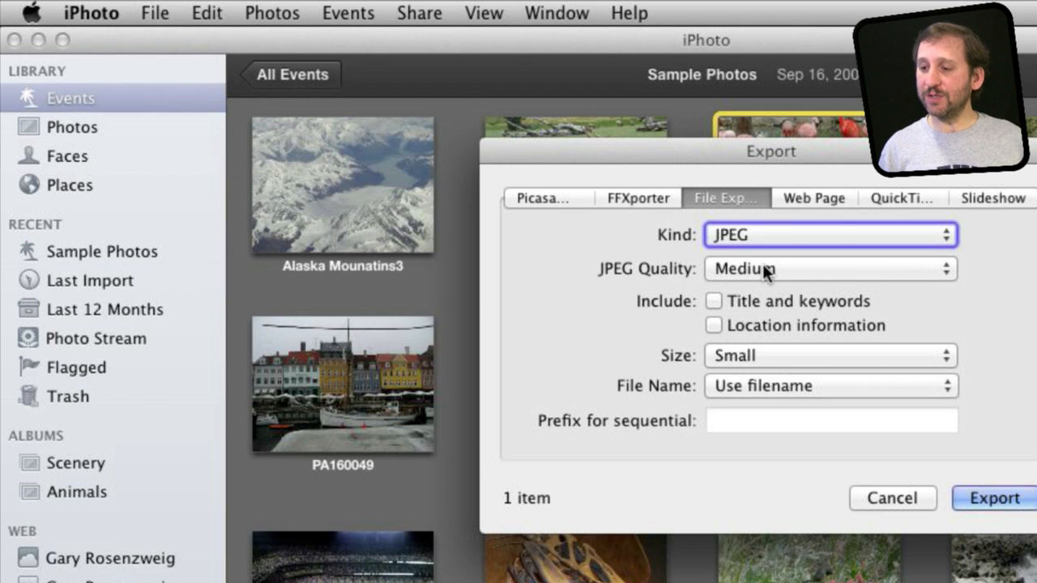
{"action": "left_click", "coordinate": [830, 268]}
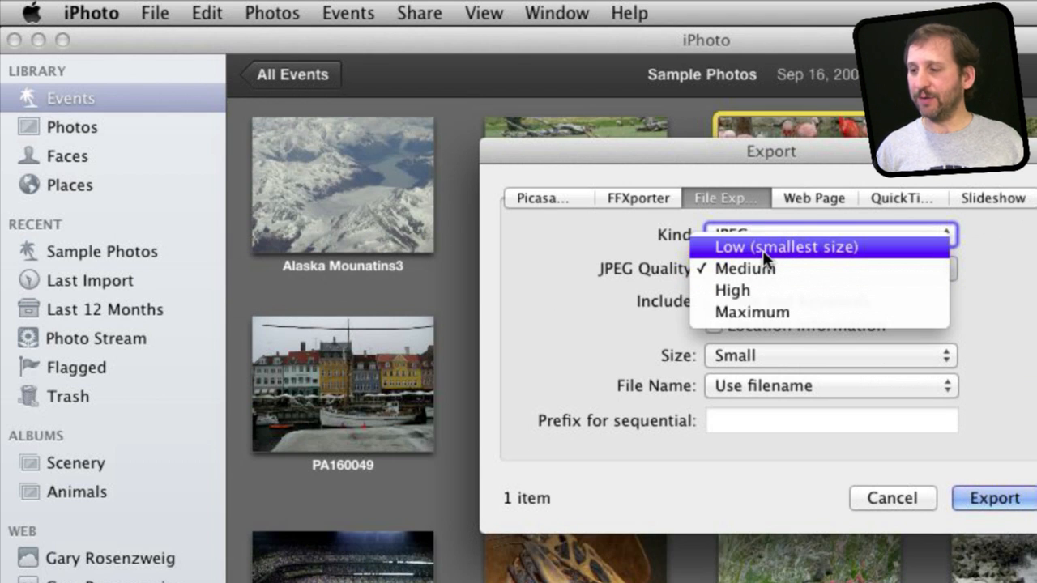
{"action": "left_click", "coordinate": [785, 247]}
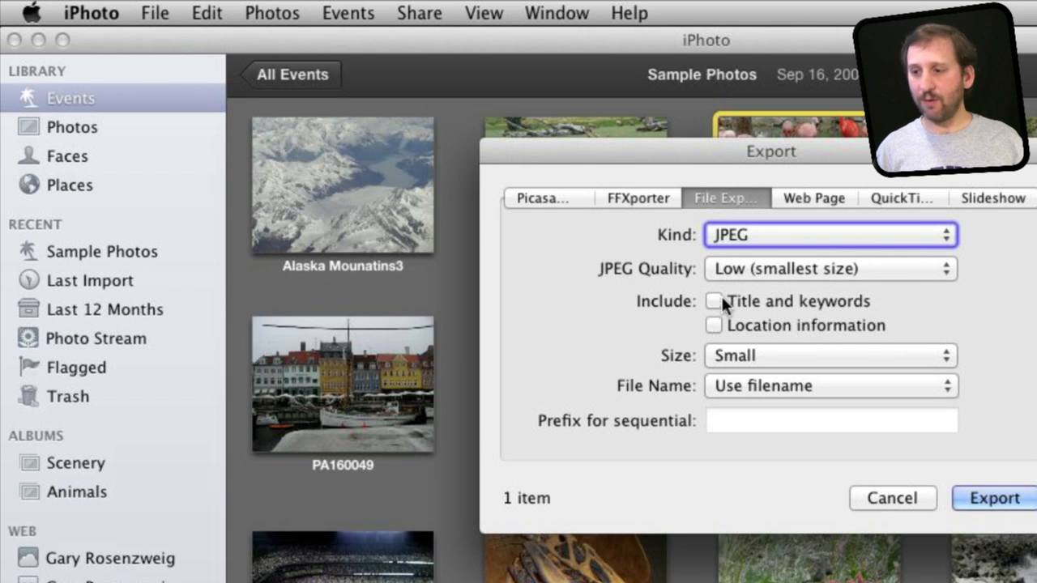
{"action": "mouse_move", "coordinate": [763, 363]}
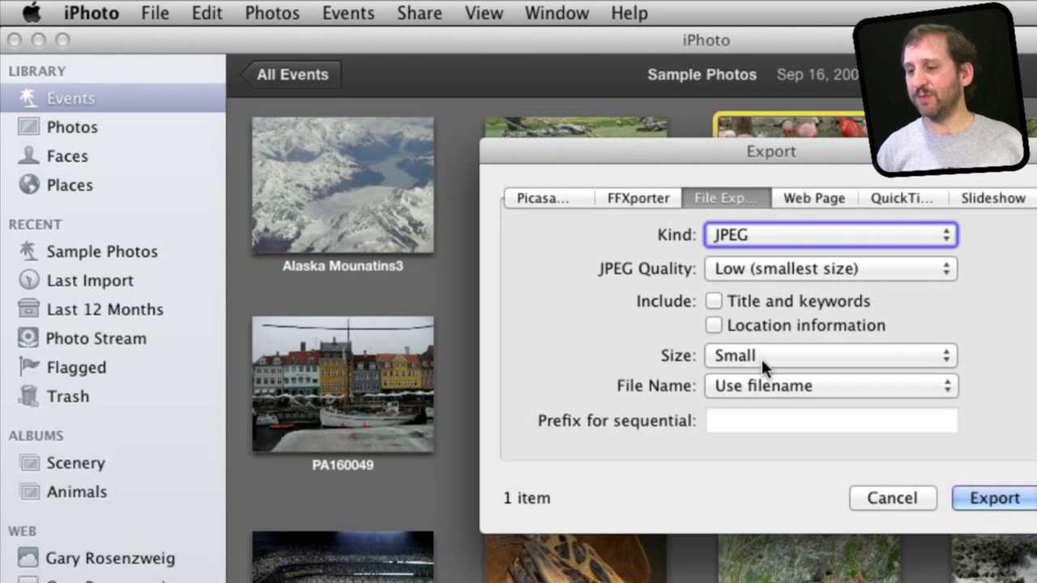
Step: Set export Size to Custom, limit Max by width, enter a pixel value, then change the Max side
{"action": "left_click", "coordinate": [830, 356]}
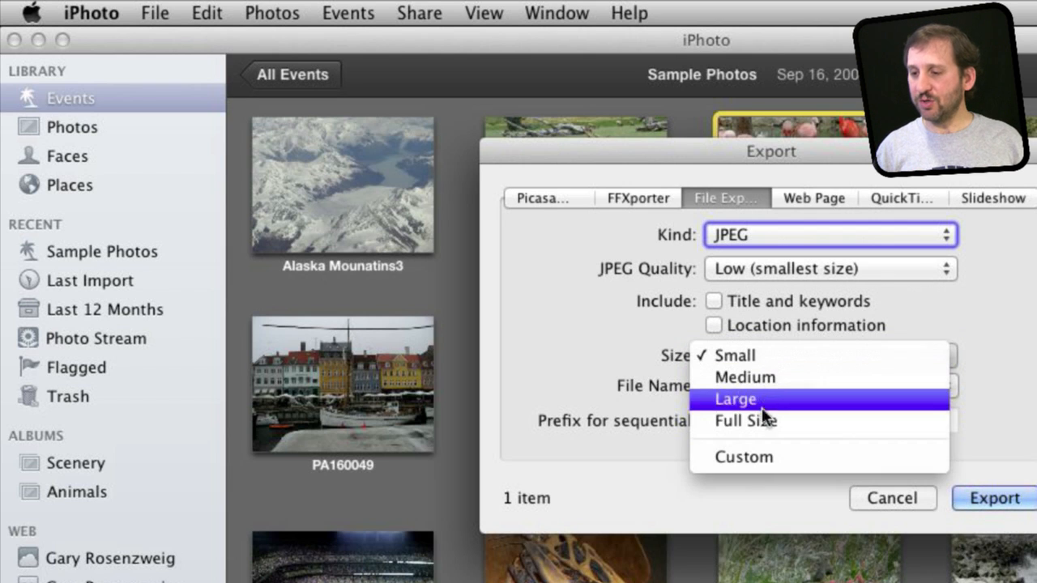
{"action": "mouse_move", "coordinate": [765, 462]}
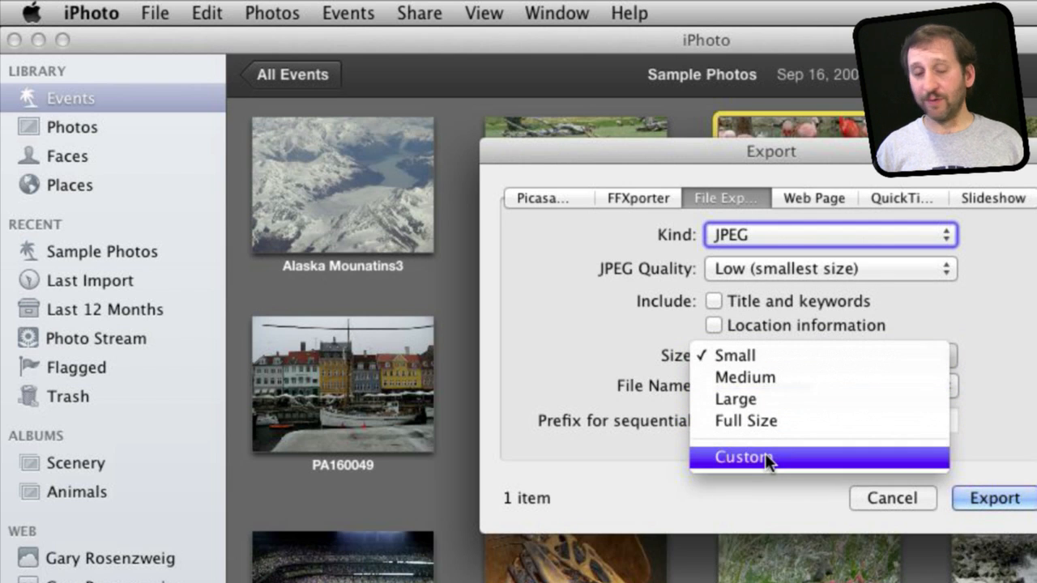
{"action": "left_click", "coordinate": [740, 457]}
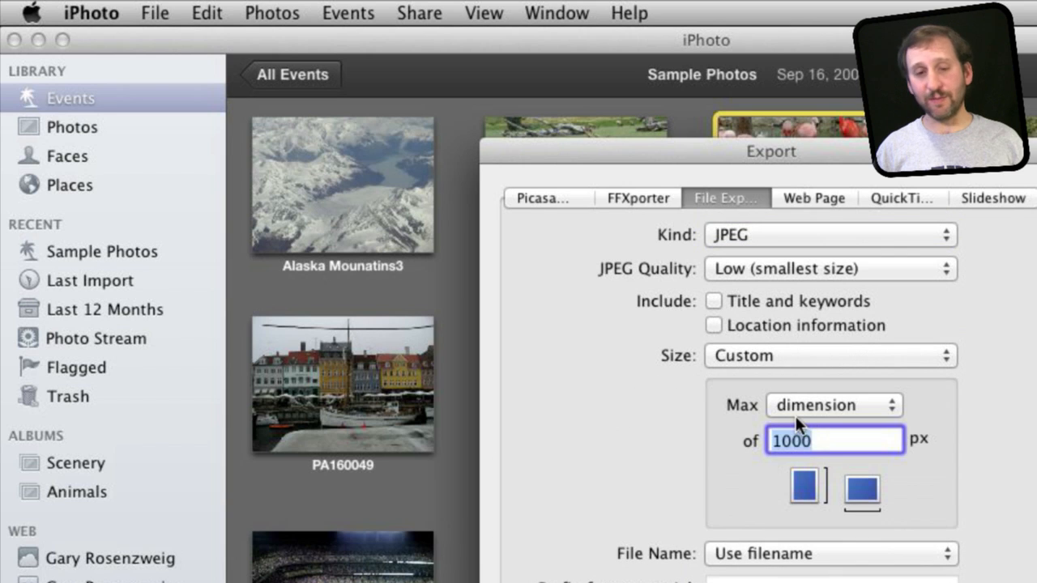
{"action": "left_click", "coordinate": [833, 405]}
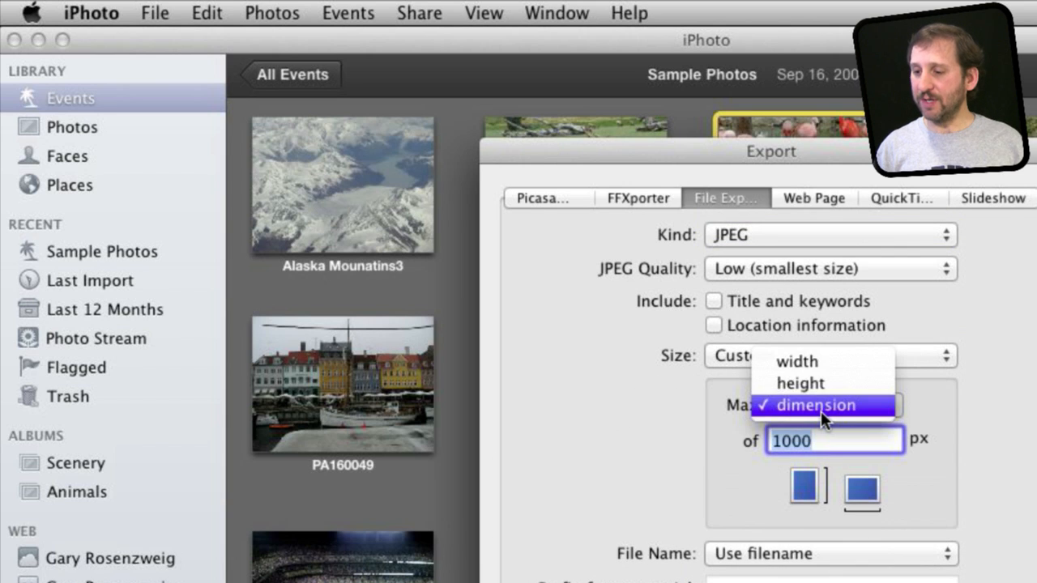
{"action": "left_click", "coordinate": [795, 361]}
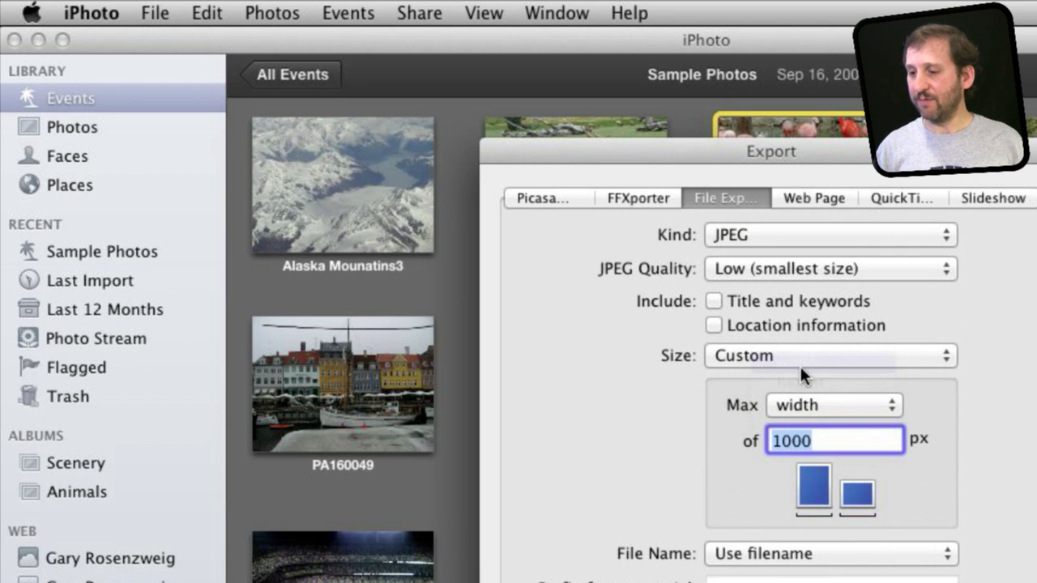
{"action": "type", "text": "2"}
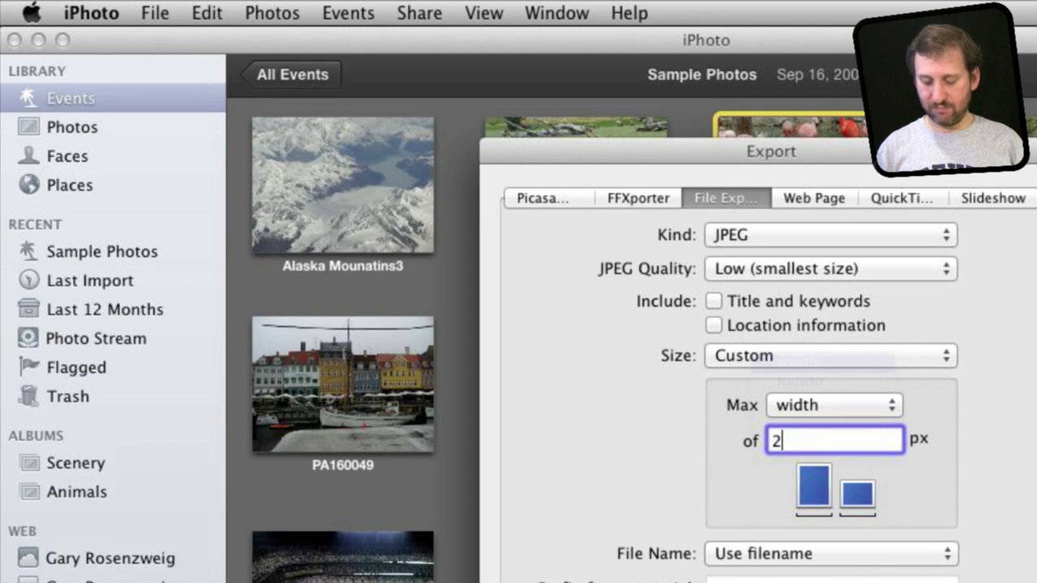
{"action": "left_click", "coordinate": [833, 405]}
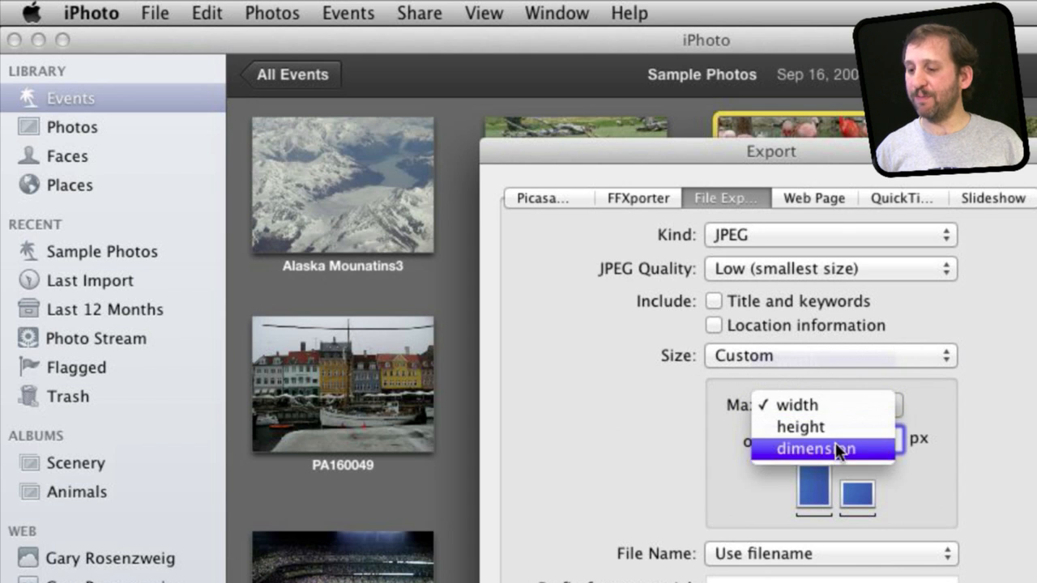
{"action": "left_click", "coordinate": [811, 448]}
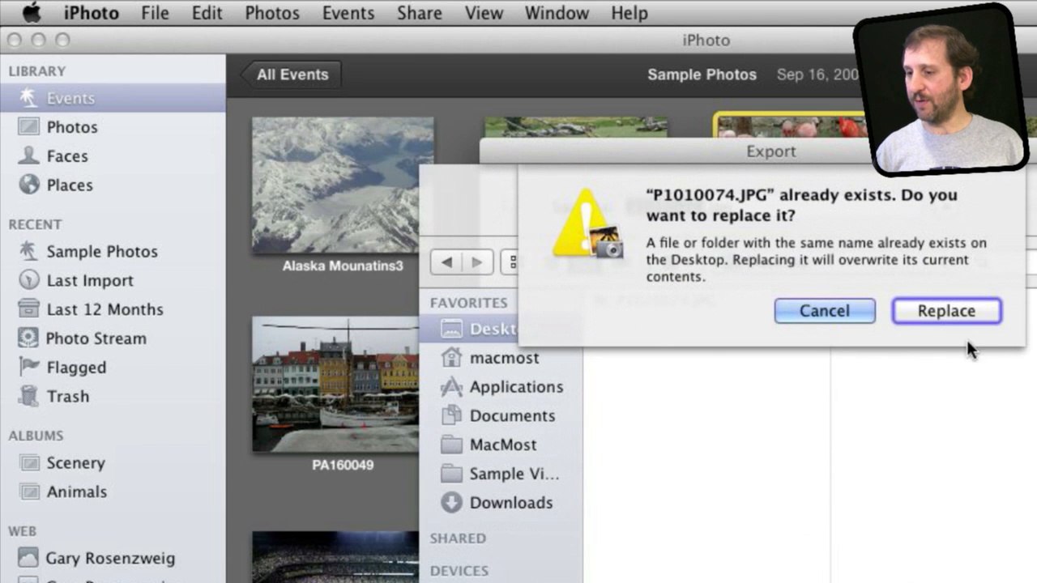
Step: Cancel replacing P1010074.JPG and add 'compressed' to the export name for the Desktop
{"action": "left_click", "coordinate": [945, 311]}
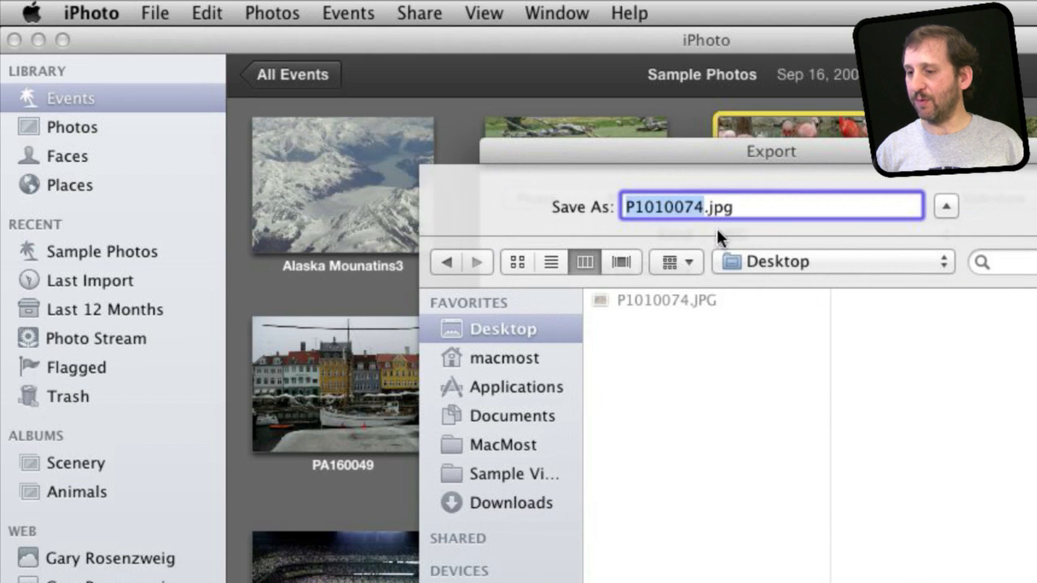
{"action": "type", "text": "co"}
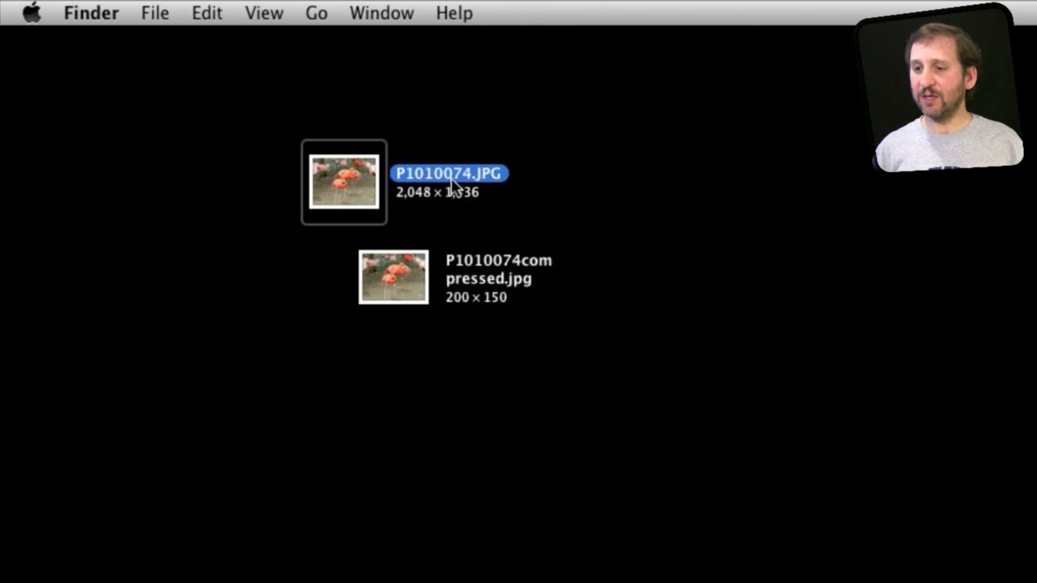
{"action": "mouse_move", "coordinate": [407, 204]}
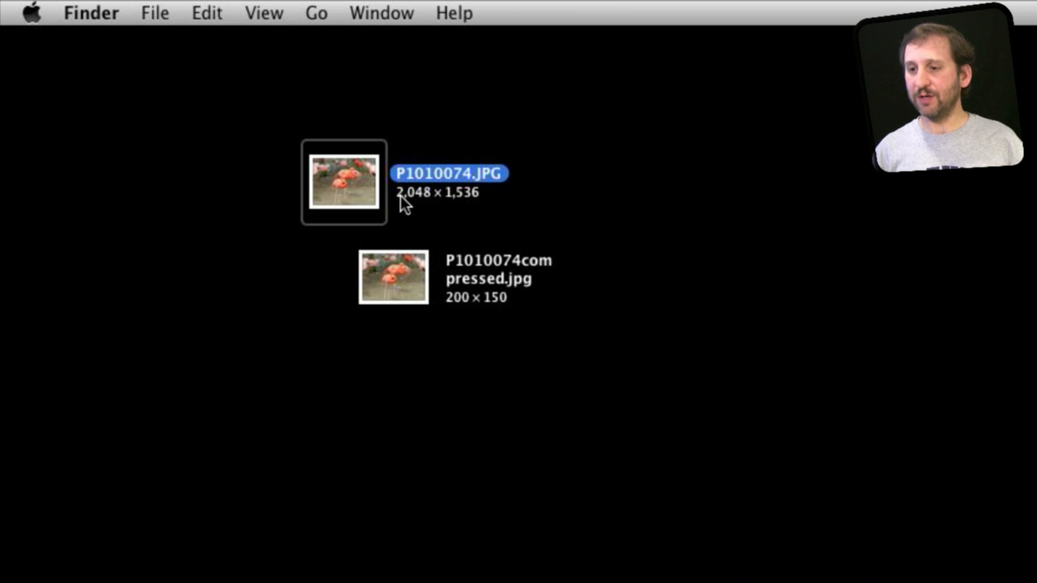
Step: Compare the 669 KB original with the 6 KB copy via Get Info, then open P1010074.JPG
{"action": "left_click", "coordinate": [154, 14]}
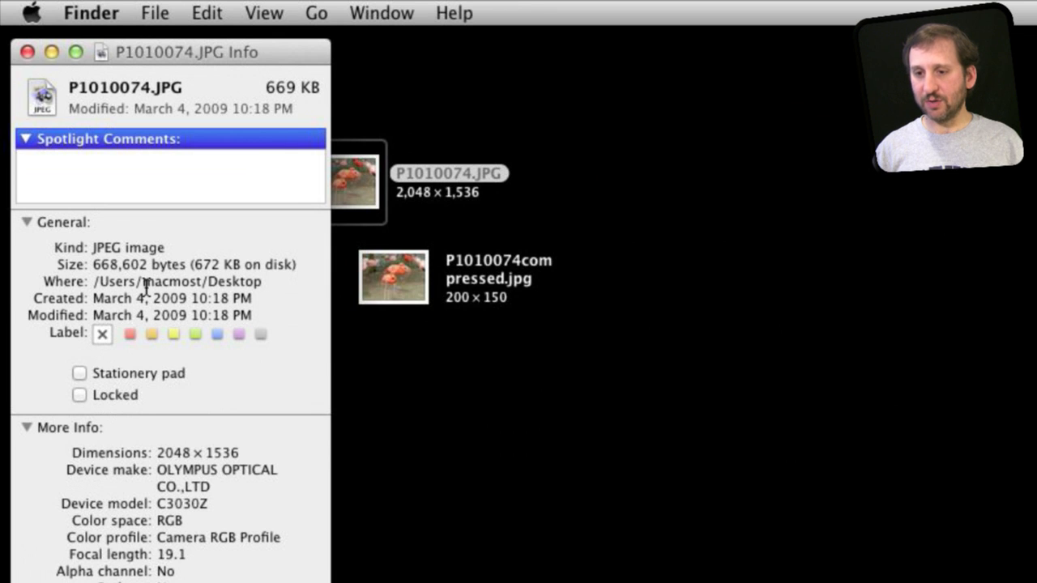
{"action": "mouse_move", "coordinate": [209, 270]}
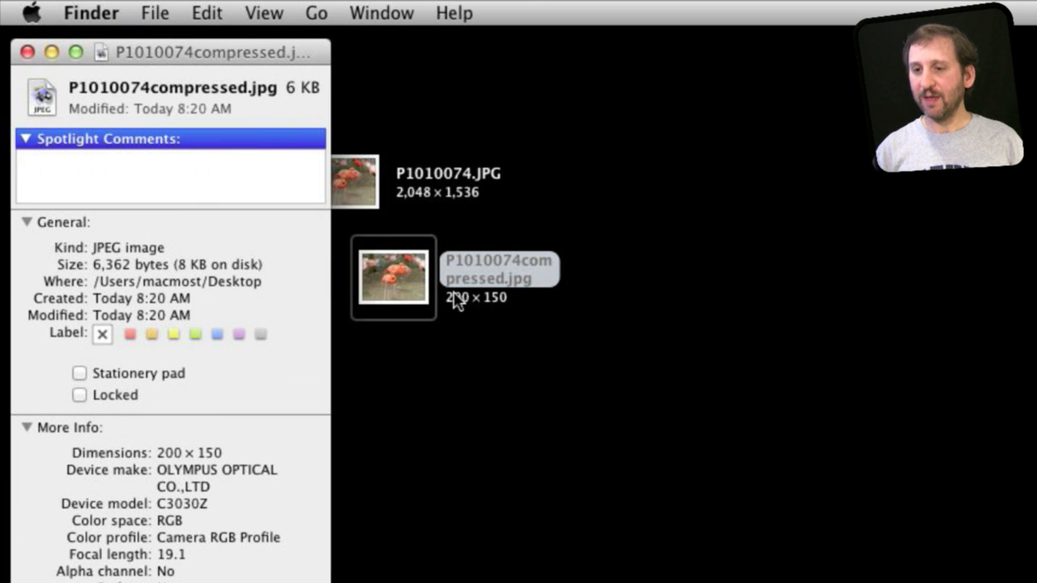
{"action": "mouse_move", "coordinate": [127, 268]}
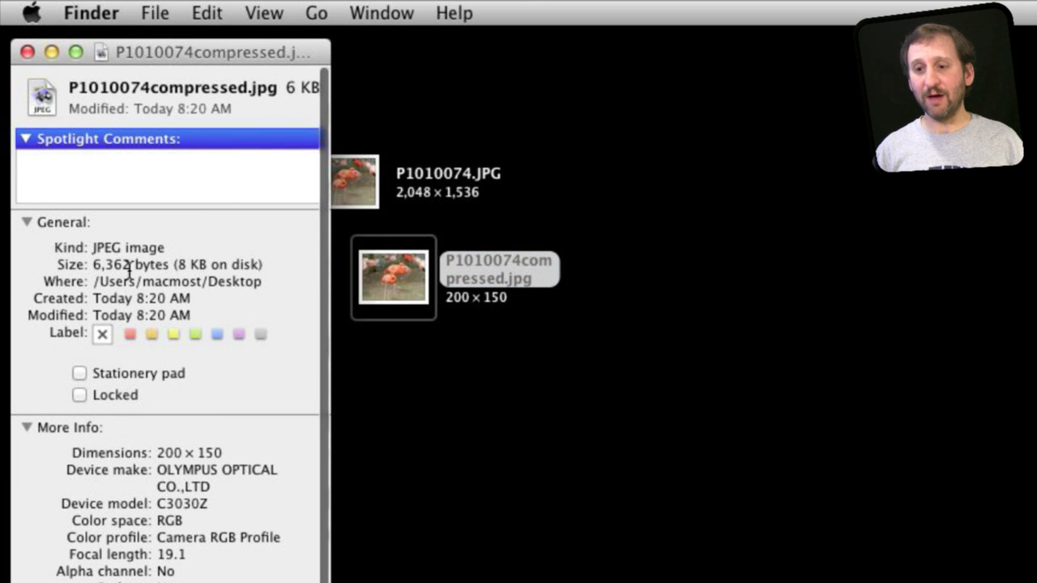
{"action": "mouse_move", "coordinate": [162, 322]}
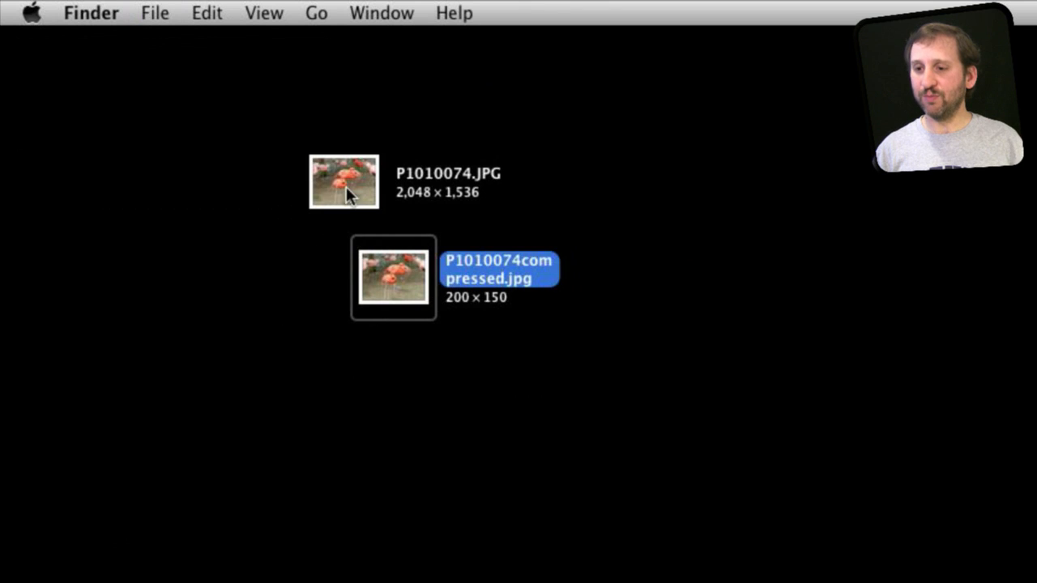
{"action": "double_click", "coordinate": [342, 185]}
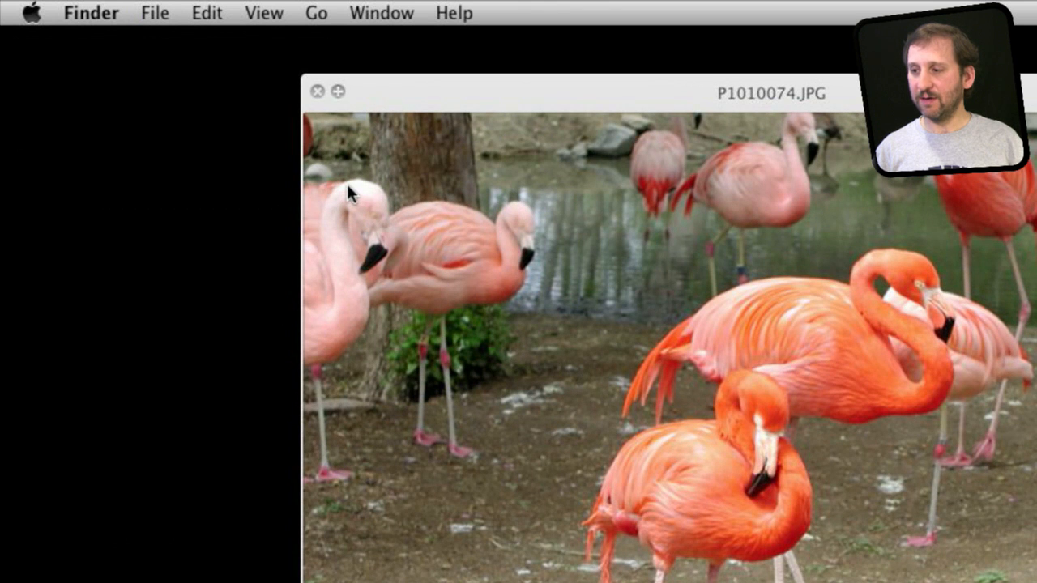
{"action": "mouse_move", "coordinate": [755, 364]}
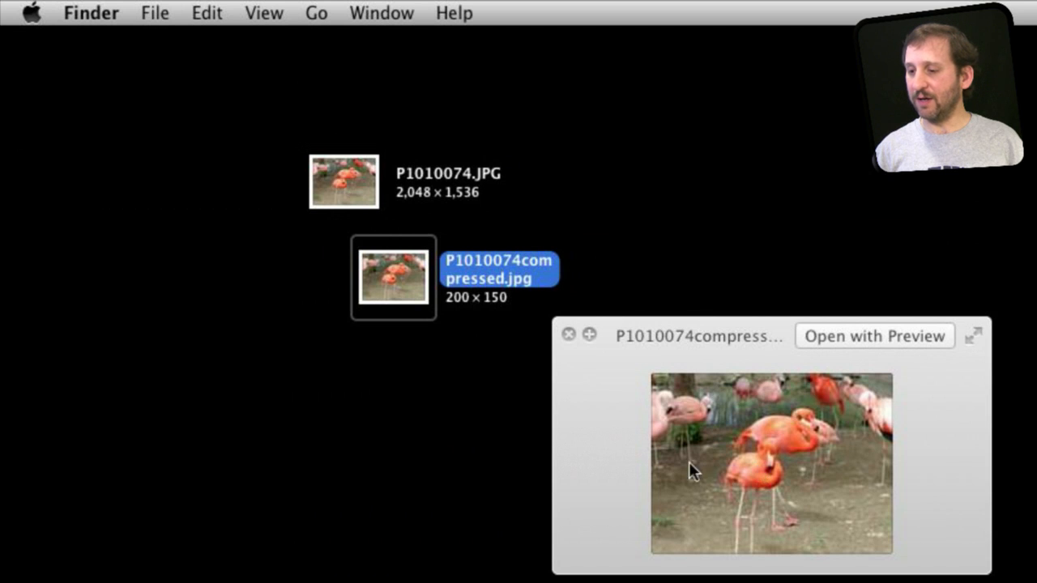
Step: Close the Quick Look preview and select the original P1010074.JPG on the Desktop
{"action": "left_click", "coordinate": [342, 182]}
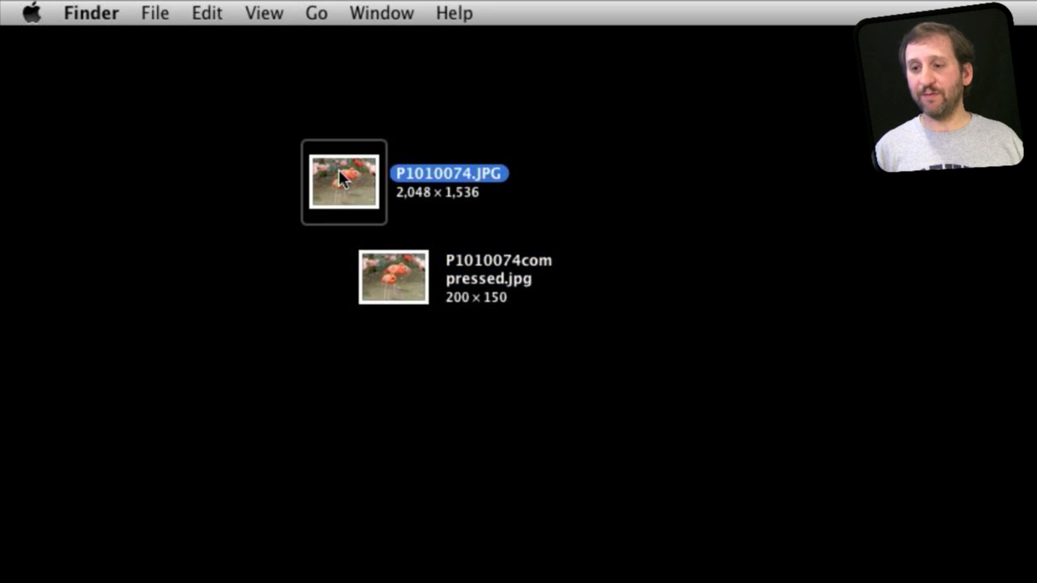
Step: Open P1010074.JPG with Preview and cancel the JPEG export options
{"action": "right_click", "coordinate": [342, 181]}
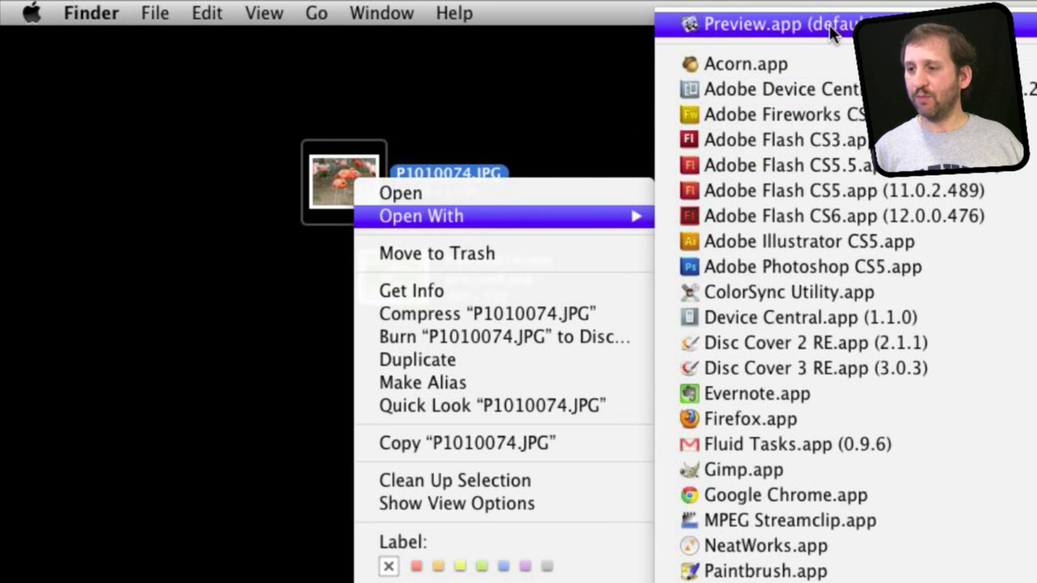
{"action": "left_click", "coordinate": [767, 25]}
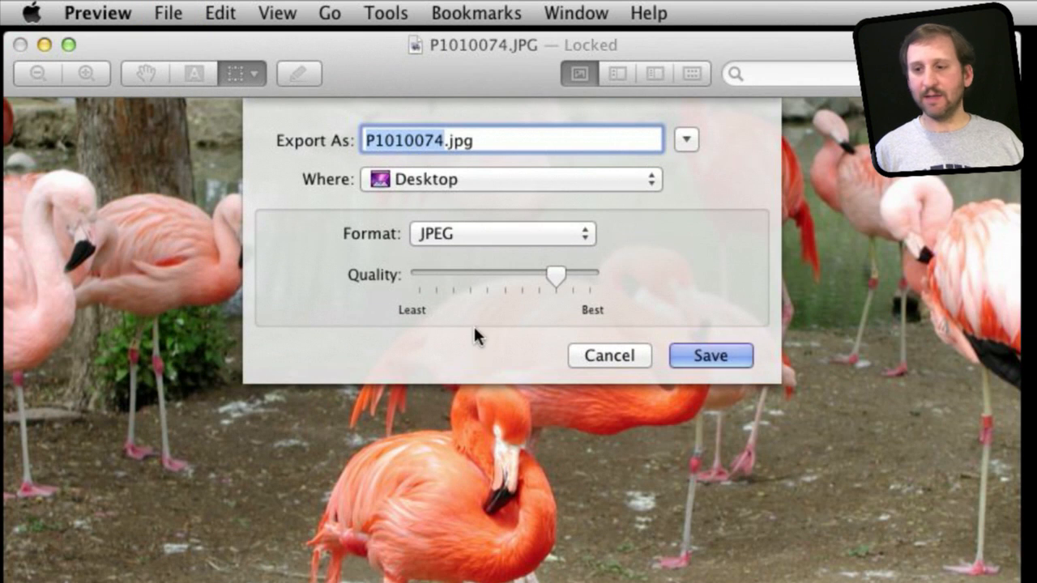
{"action": "mouse_move", "coordinate": [561, 299]}
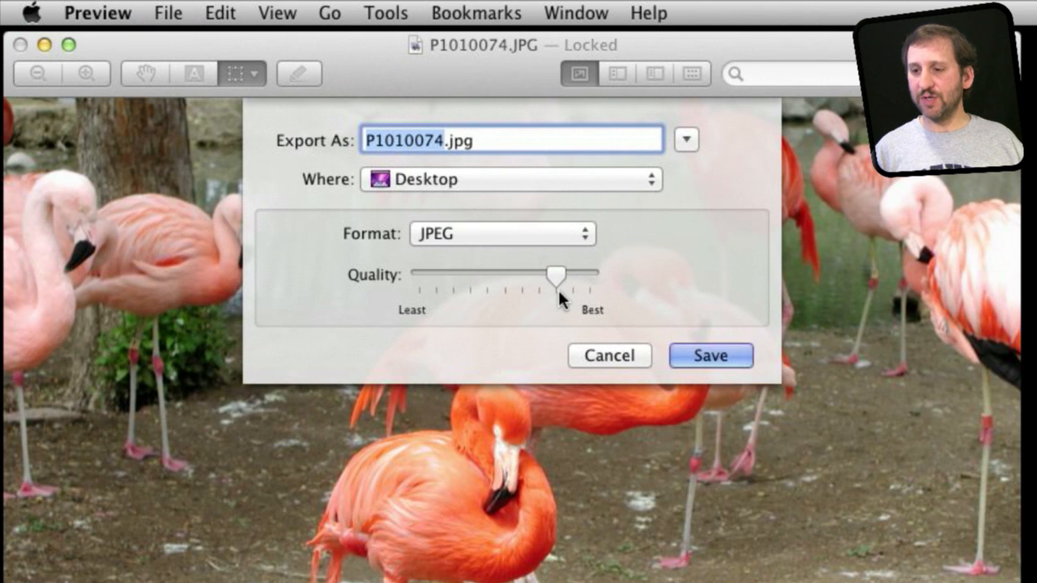
{"action": "left_click", "coordinate": [710, 356]}
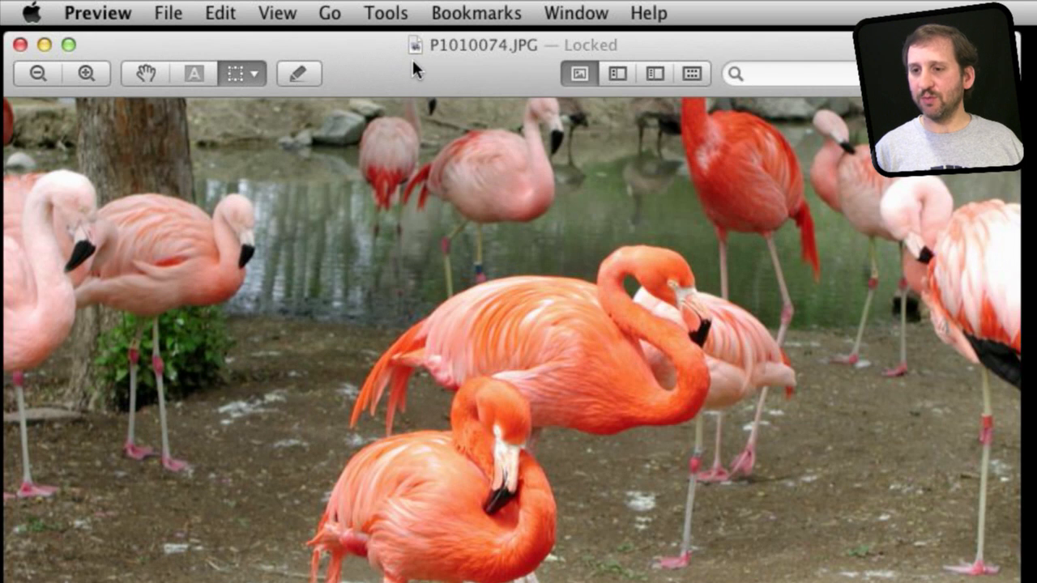
Step: Resize P1010074.JPG to width 200 (height 150), unlock the file, and show actual size
{"action": "left_click", "coordinate": [385, 13]}
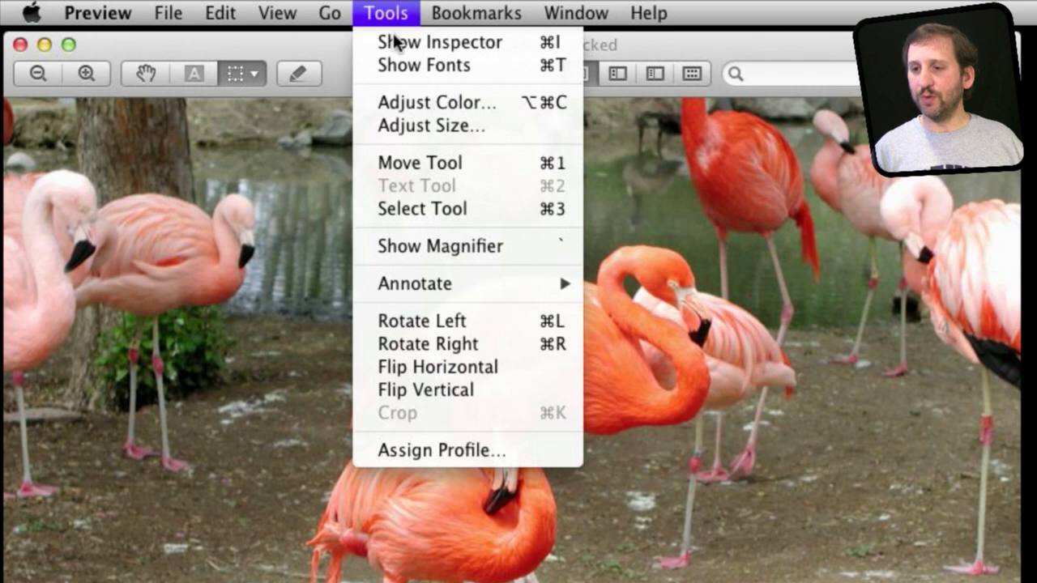
{"action": "left_click", "coordinate": [426, 125]}
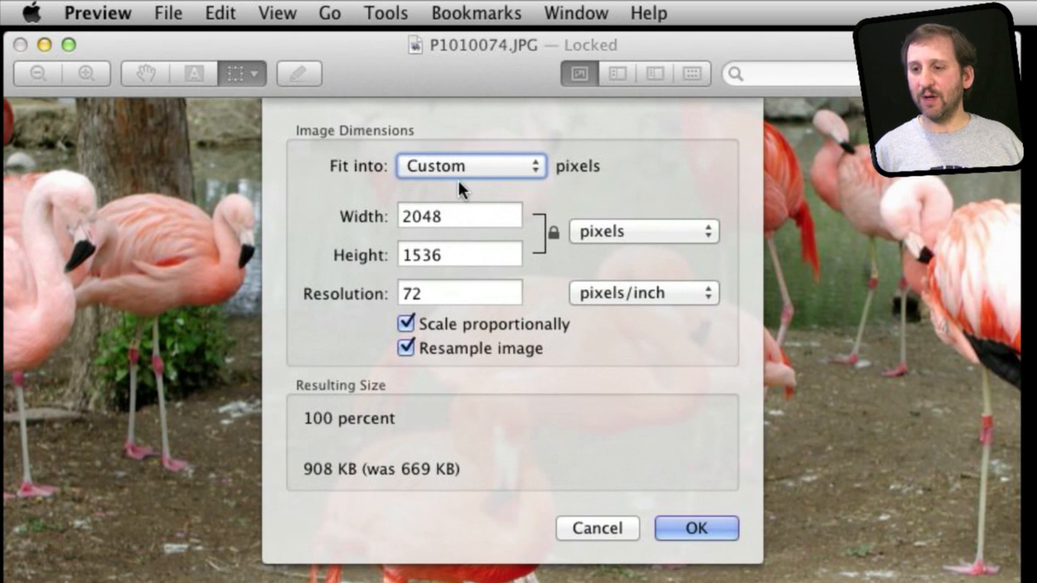
{"action": "type", "text": "2"}
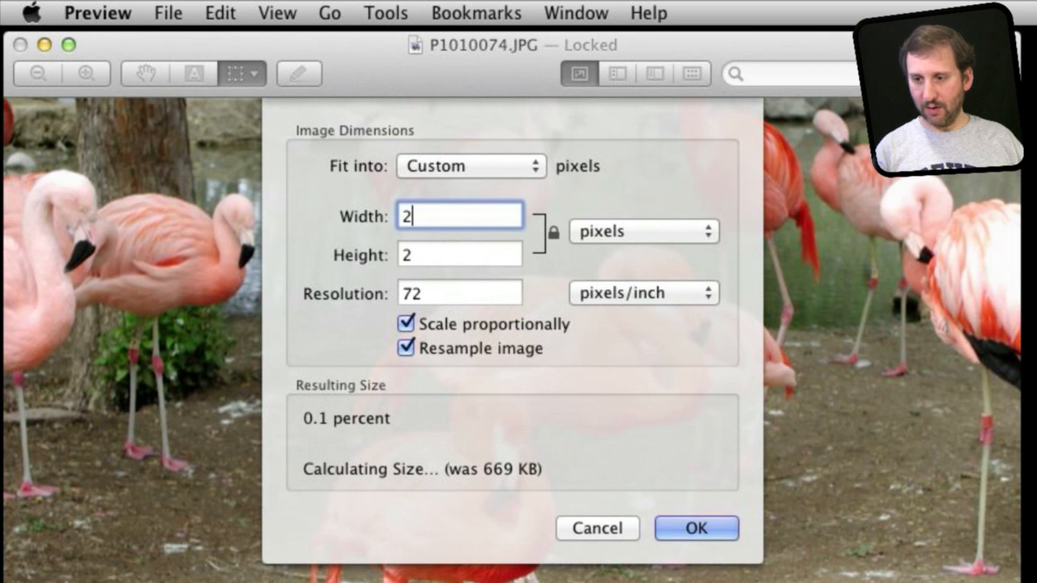
{"action": "type", "text": "00"}
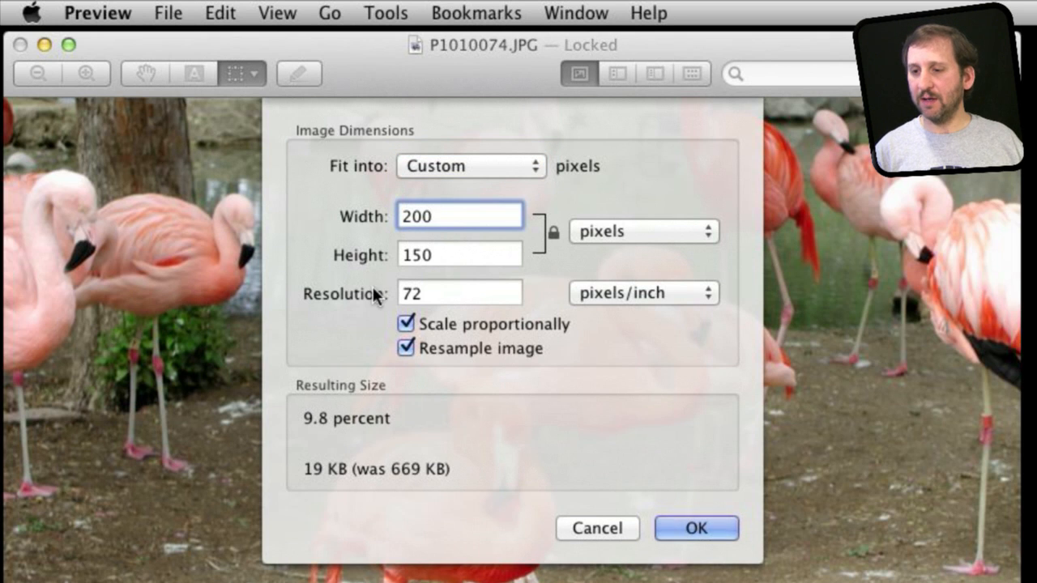
{"action": "left_click", "coordinate": [697, 528]}
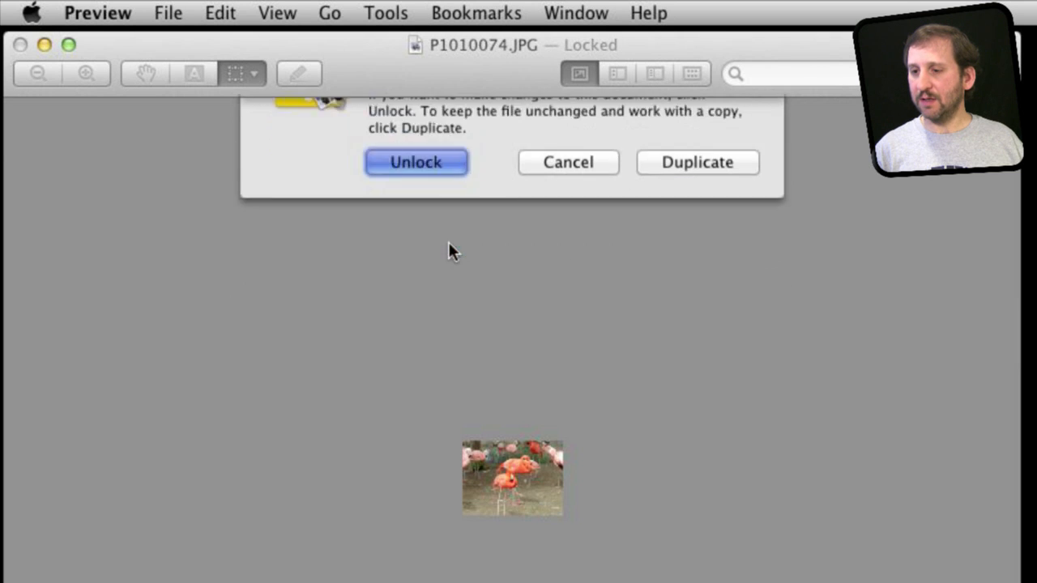
{"action": "left_click", "coordinate": [416, 162]}
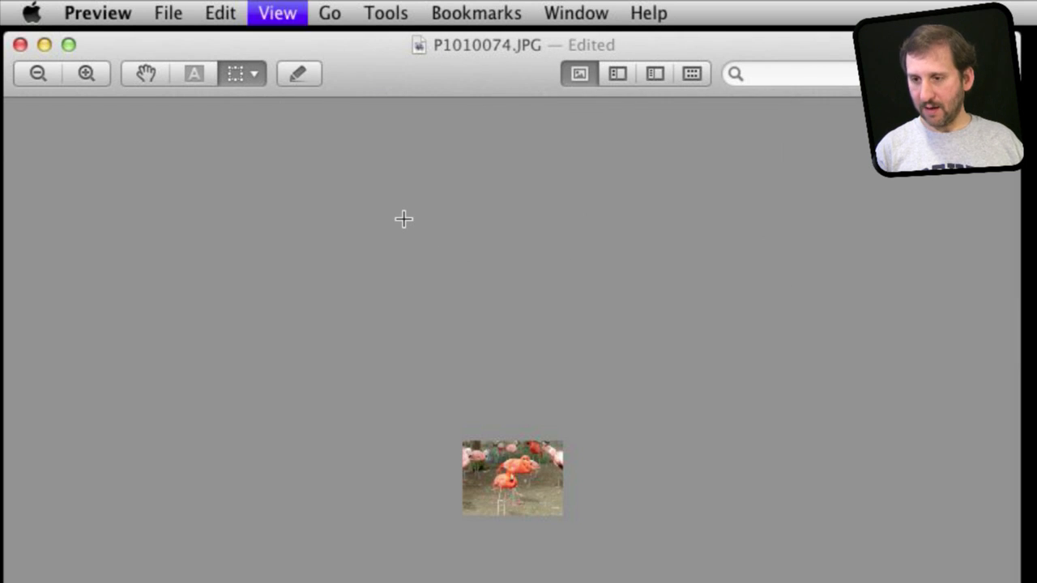
{"action": "left_click", "coordinate": [277, 13]}
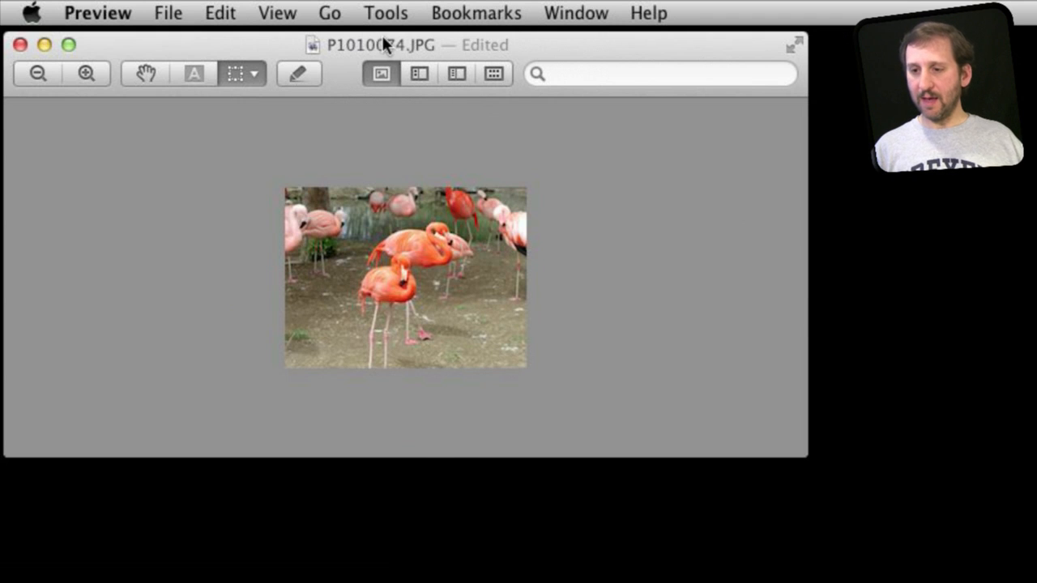
Step: Export P1010074compressed.jpg to the Desktop with JPEG quality lowered to about the middle
{"action": "left_click", "coordinate": [167, 13]}
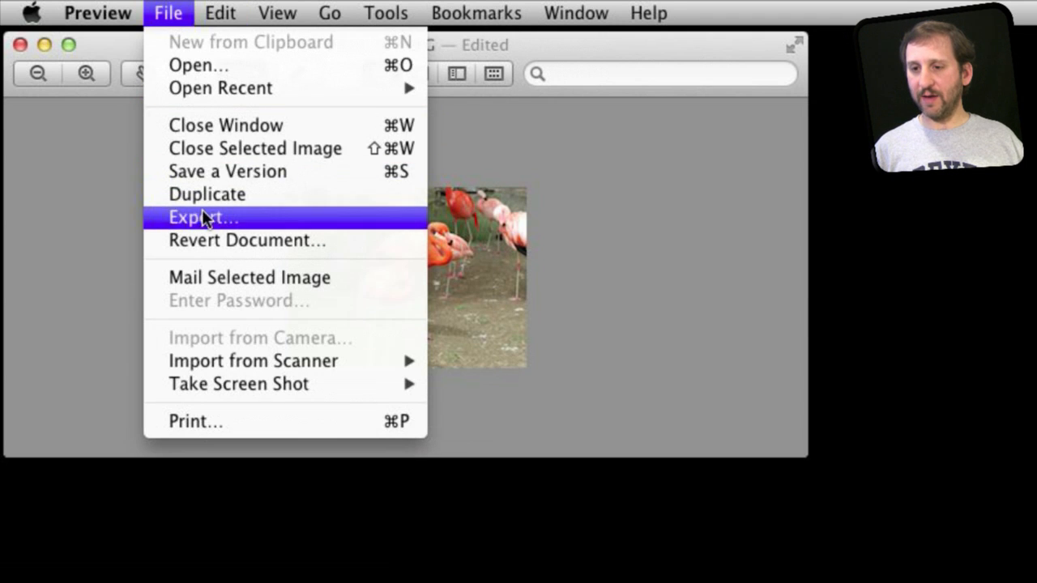
{"action": "left_click", "coordinate": [203, 216]}
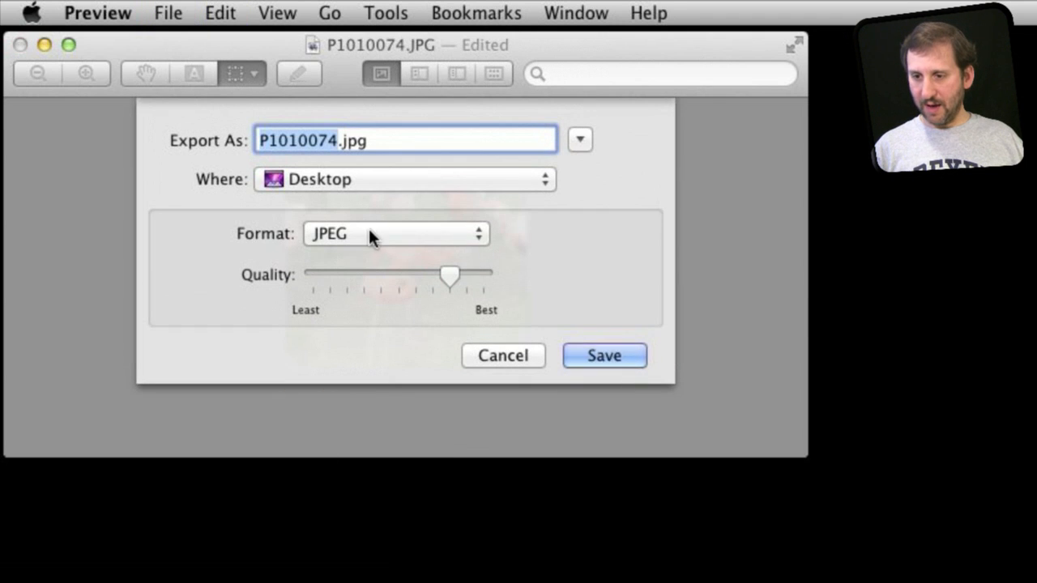
{"action": "left_click_drag", "start_coordinate": [449, 275], "coordinate": [404, 275]}
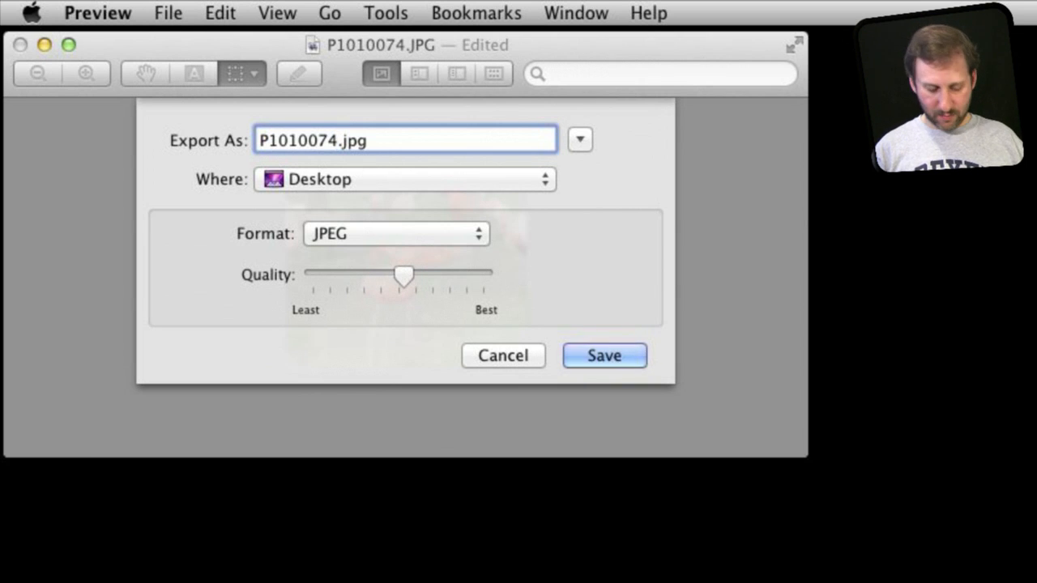
{"action": "type", "text": "compressed"}
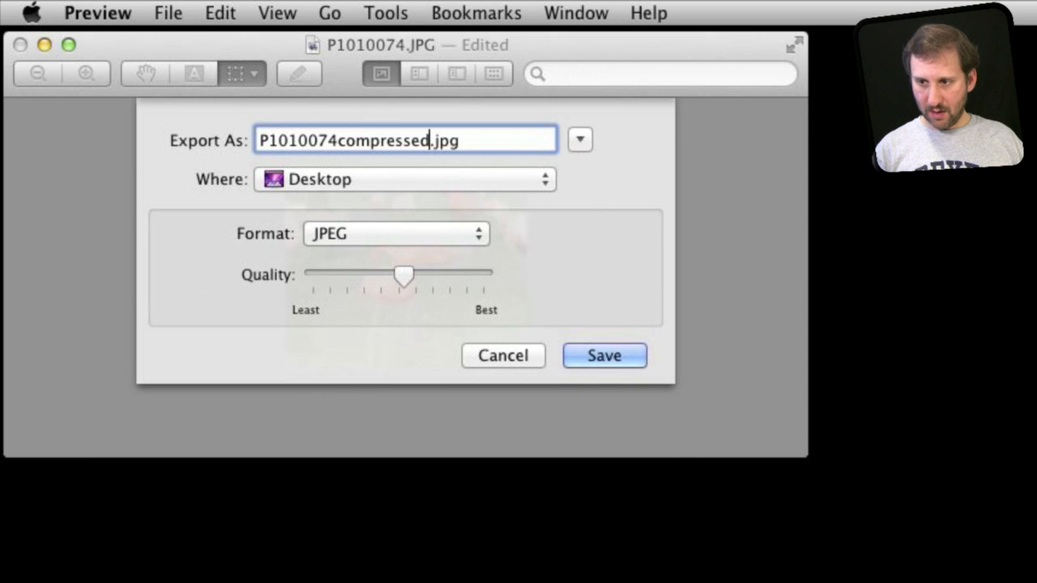
{"action": "left_click", "coordinate": [604, 355]}
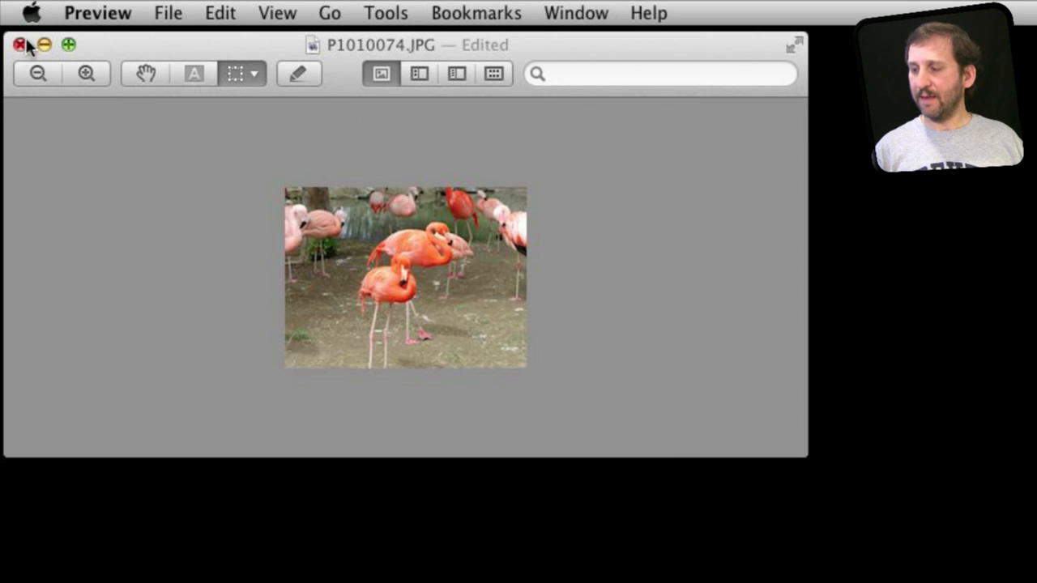
{"action": "mouse_move", "coordinate": [35, 32]}
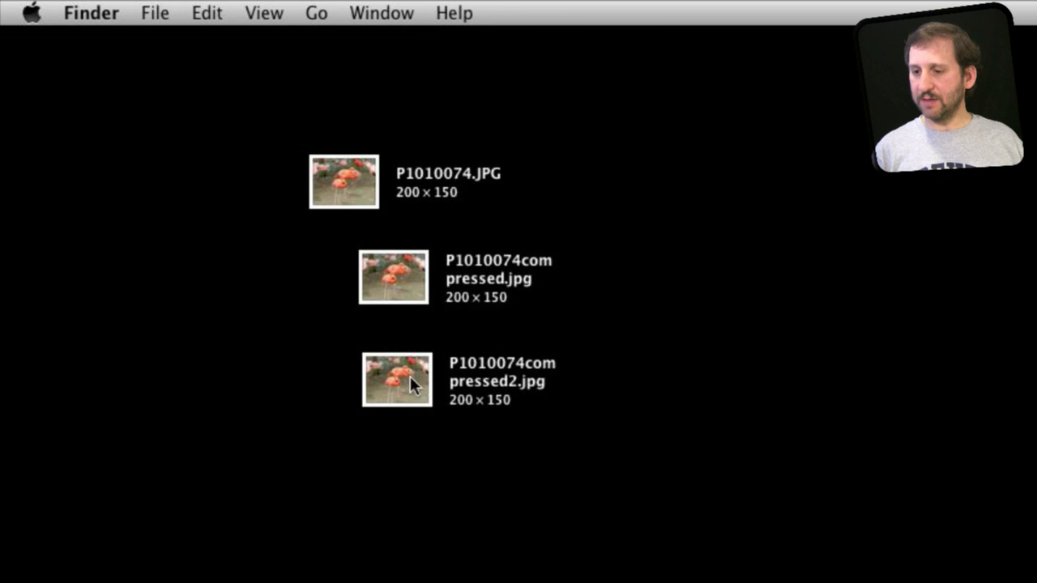
Step: Quick Look P1010074compressed2.jpg and P1010074compressed.jpg, switching between the two
{"action": "left_click", "coordinate": [392, 381]}
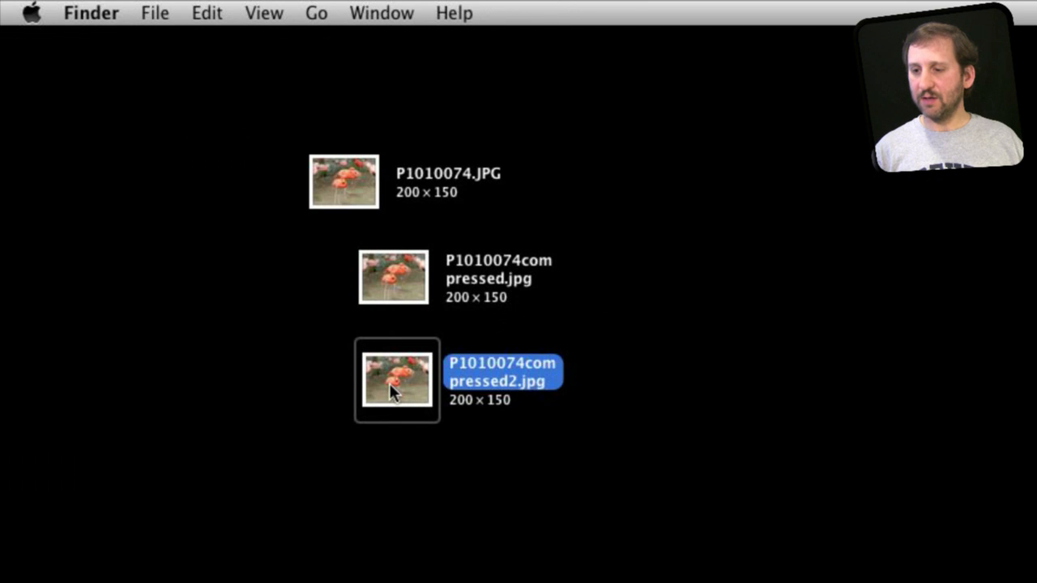
{"action": "key", "text": "Space"}
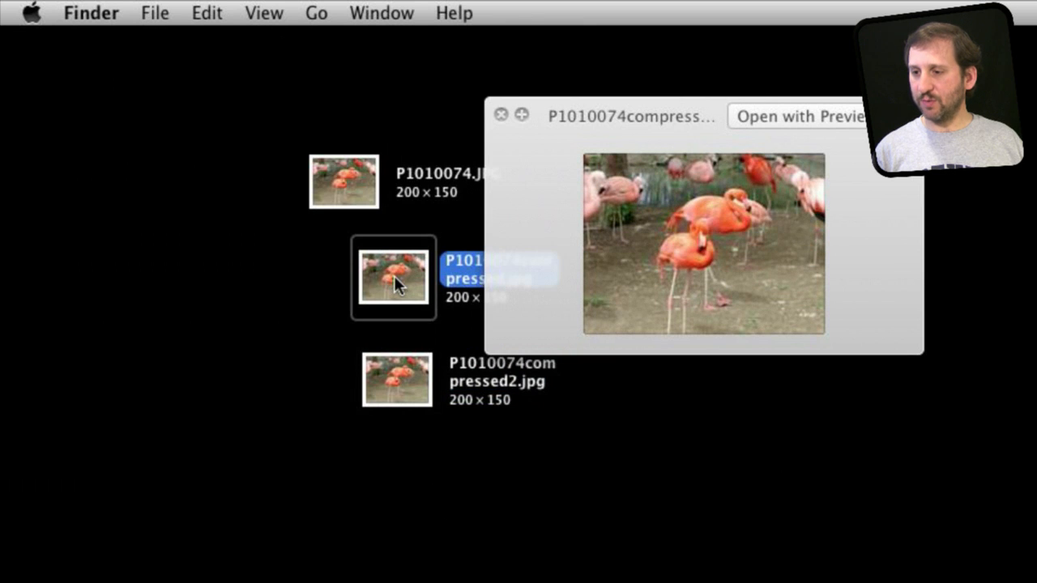
{"action": "left_click", "coordinate": [394, 397]}
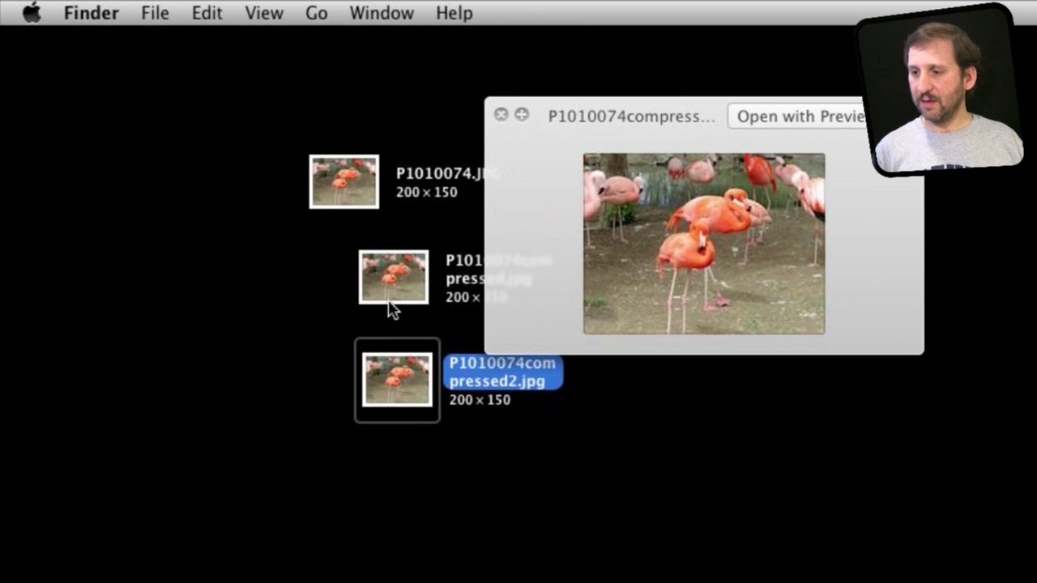
{"action": "left_click", "coordinate": [393, 280]}
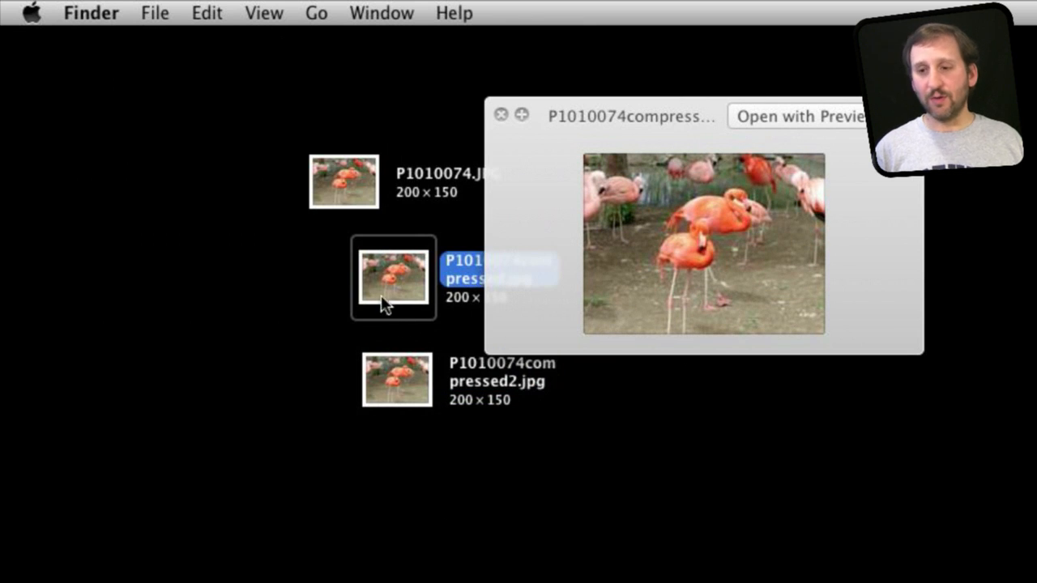
{"action": "mouse_move", "coordinate": [379, 277]}
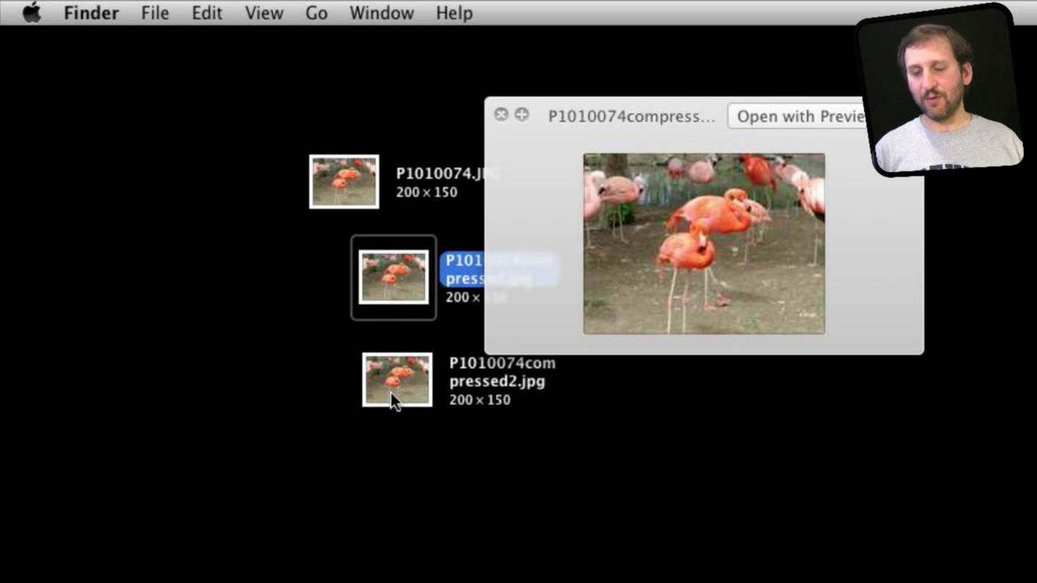
{"action": "mouse_move", "coordinate": [403, 368]}
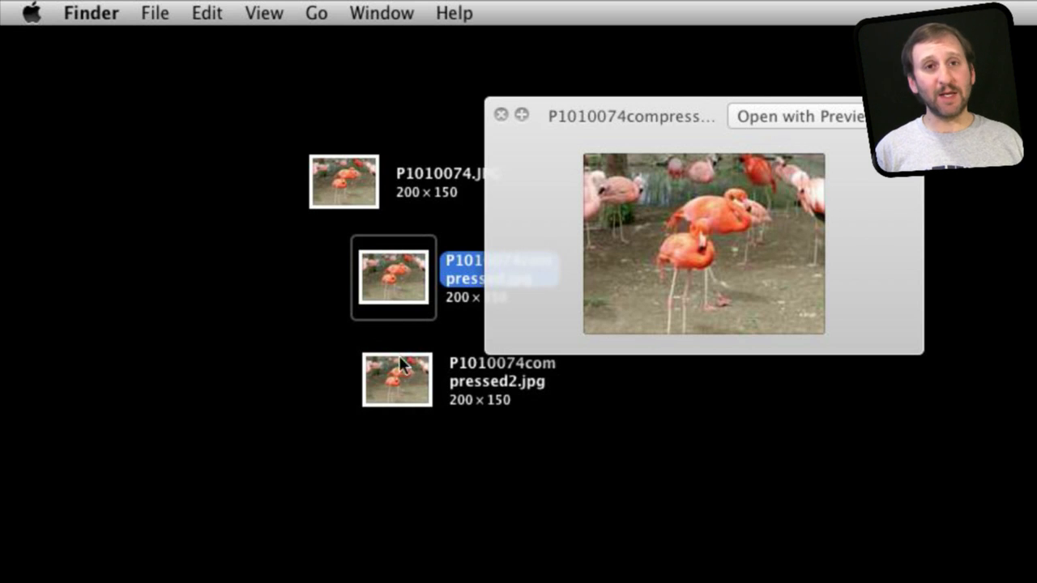
{"action": "mouse_move", "coordinate": [563, 120]}
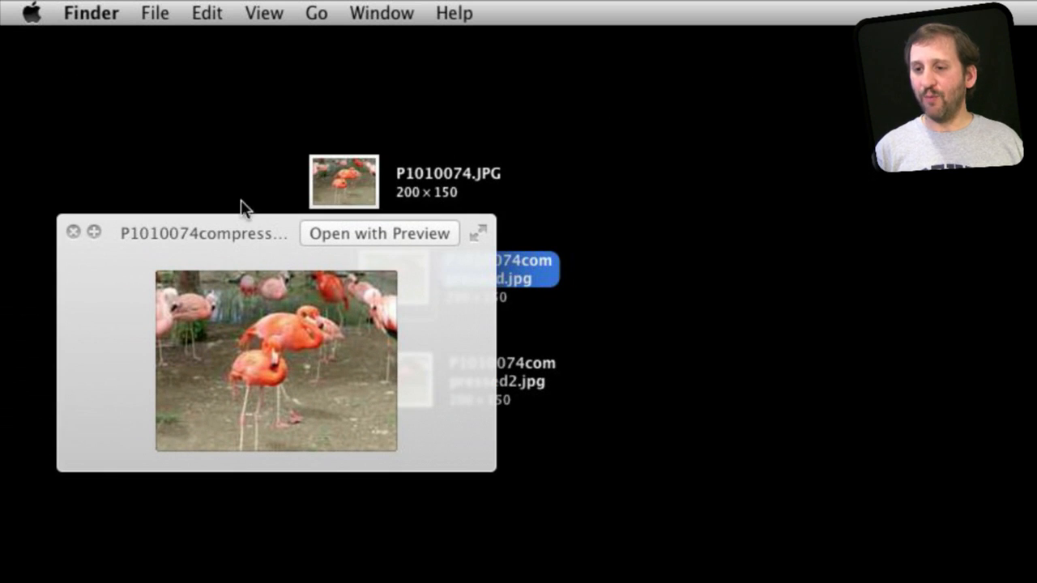
{"action": "mouse_move", "coordinate": [216, 240]}
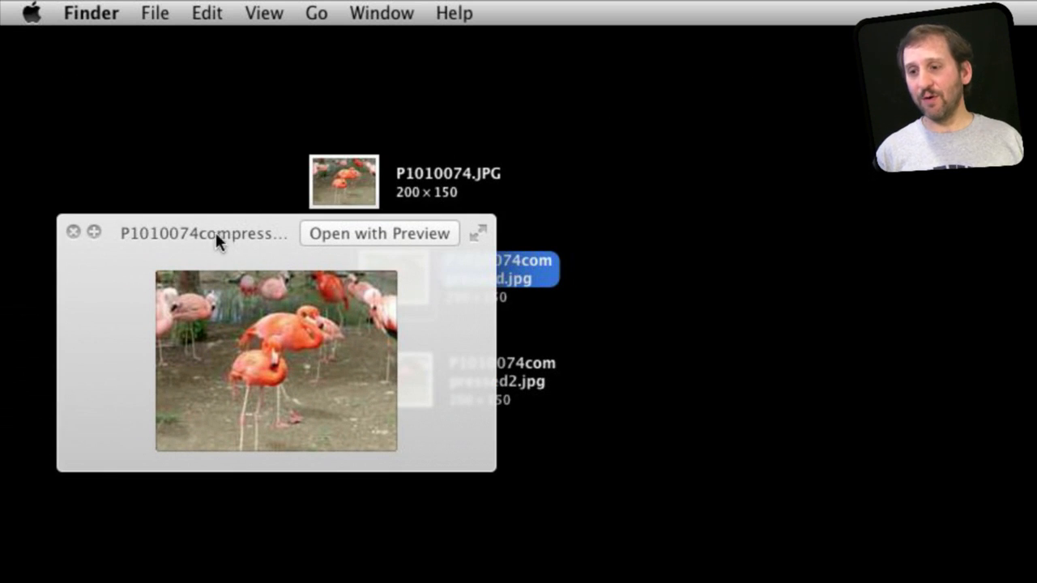